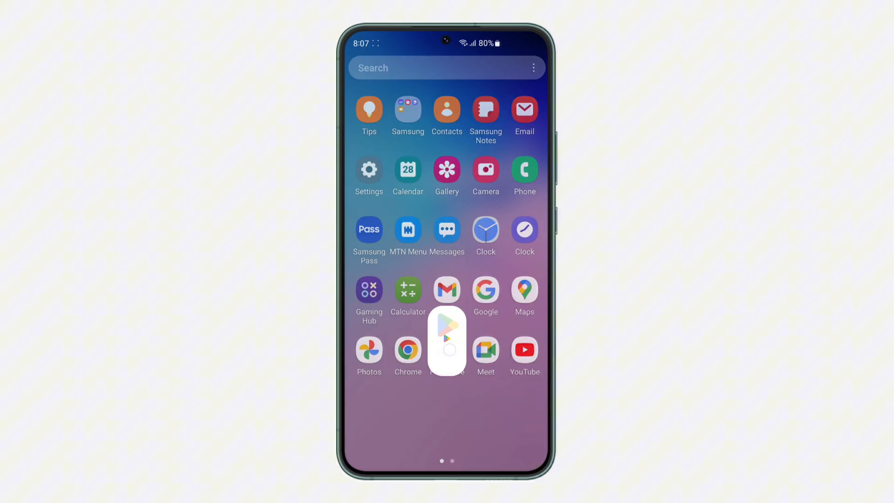
Search the Play Store for 'whatsapp', then for 'apk extractor' from the suggestions.
click(447, 341)
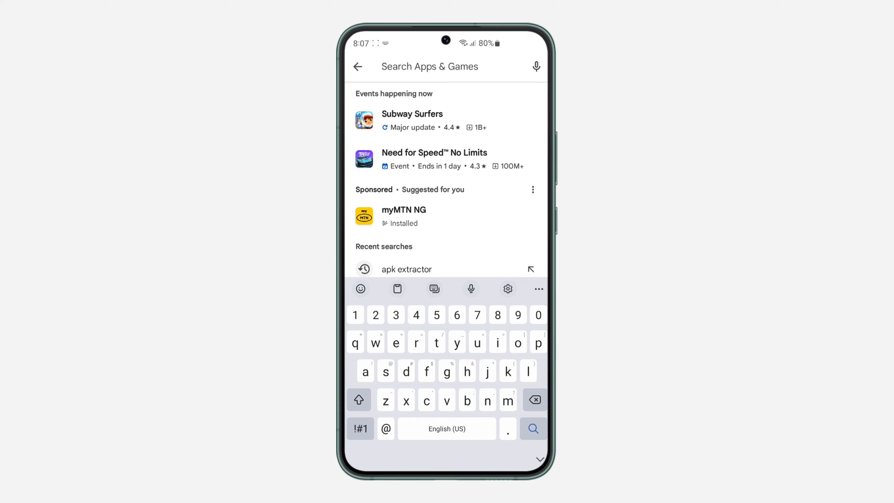
text(whats)
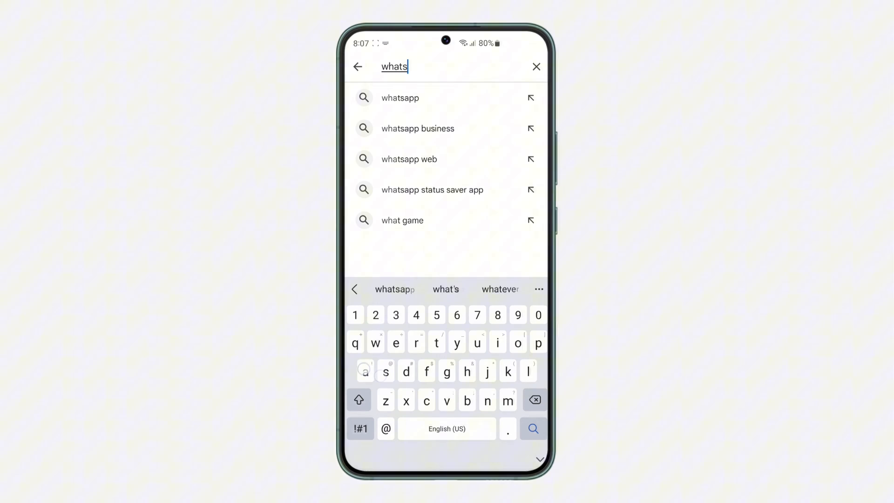
click(401, 98)
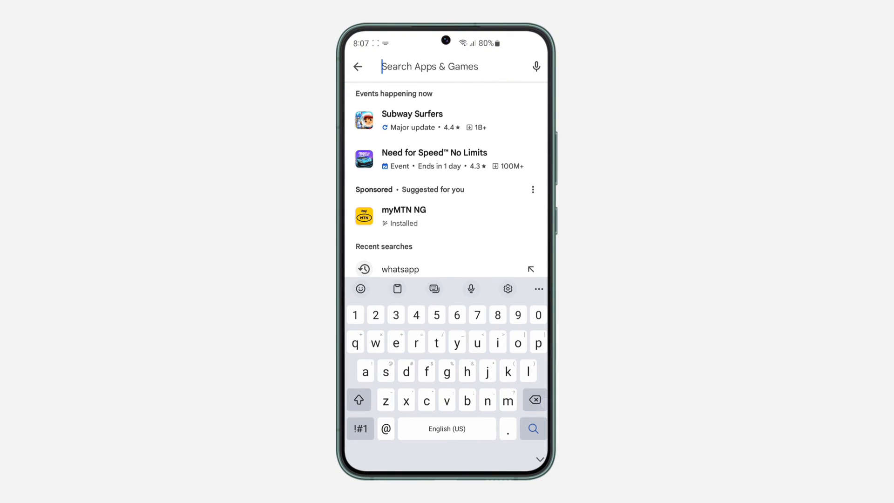
text(apk)
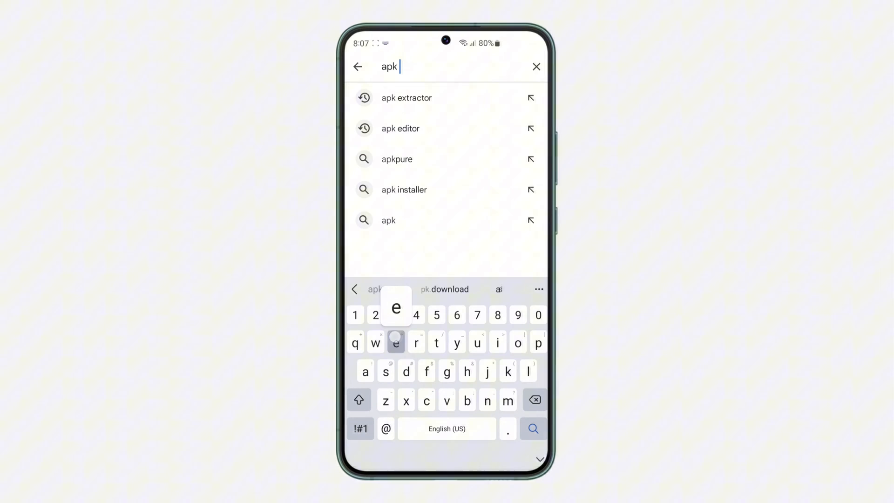
click(407, 98)
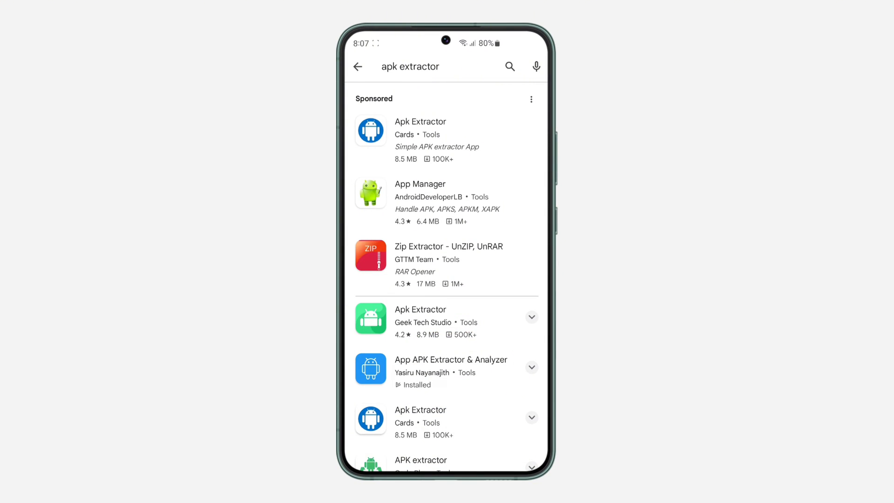
Launch App APK Extractor & Analyzer from its Play Store page.
click(450, 359)
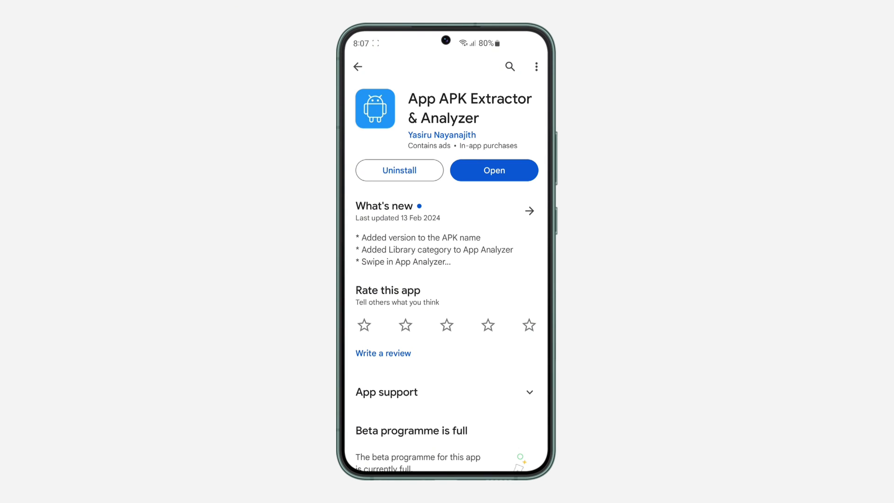
click(493, 170)
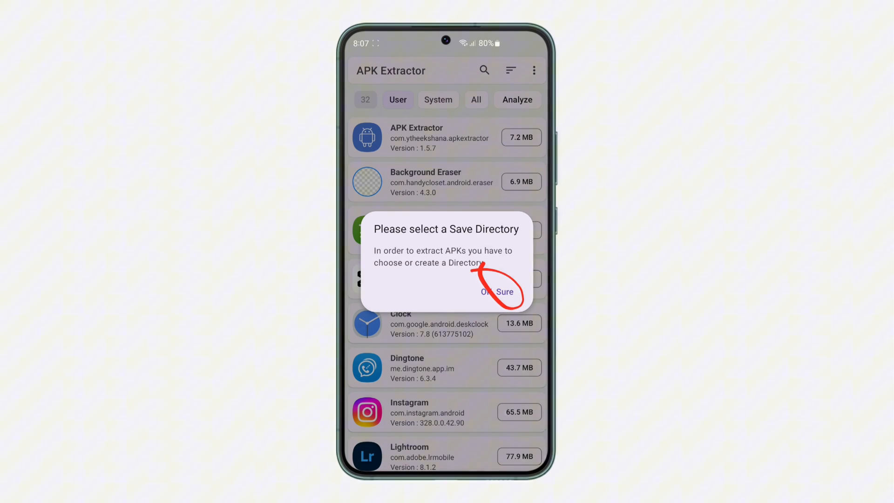
Create an 'Apk file' folder and allow APK Extractor to save extractions there.
click(488, 291)
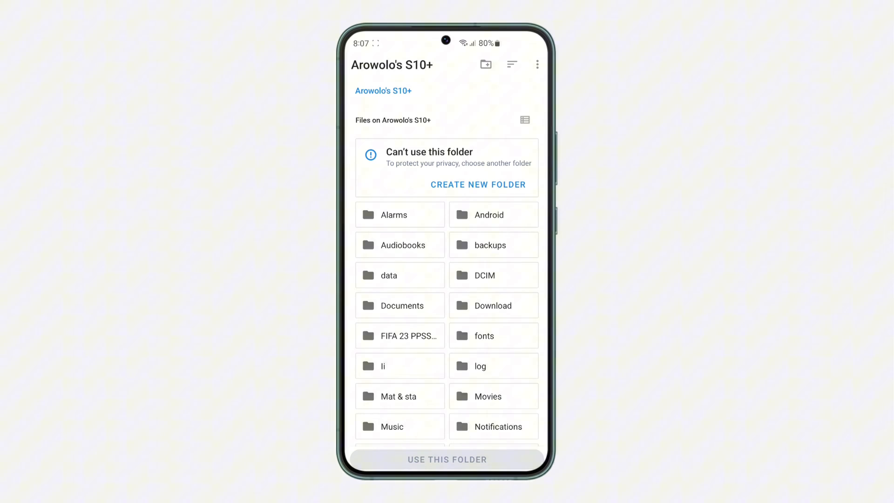
click(477, 184)
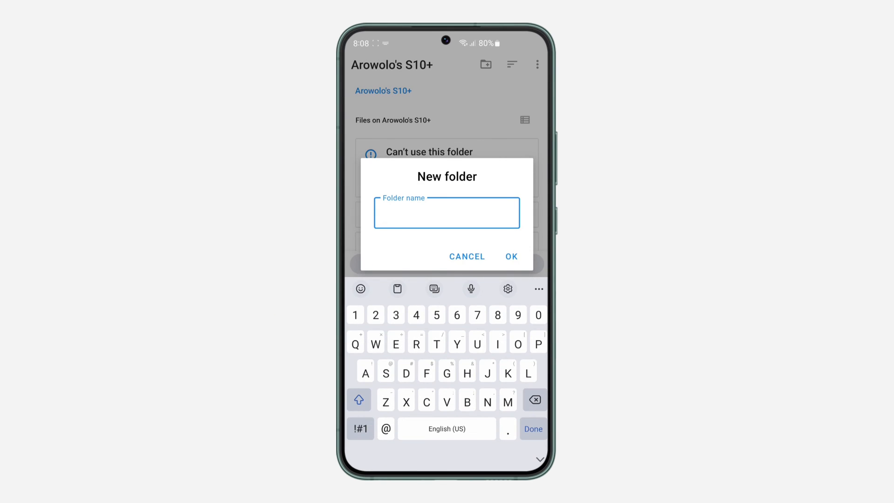
text(Apk file)
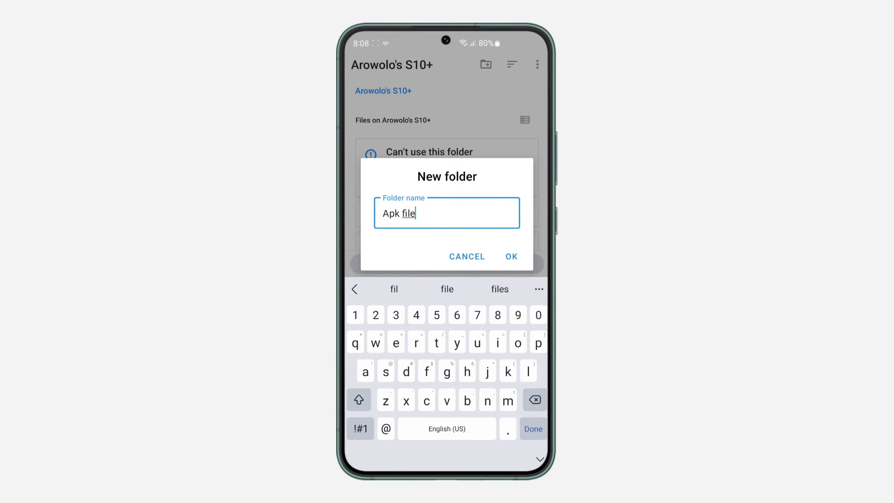
click(511, 256)
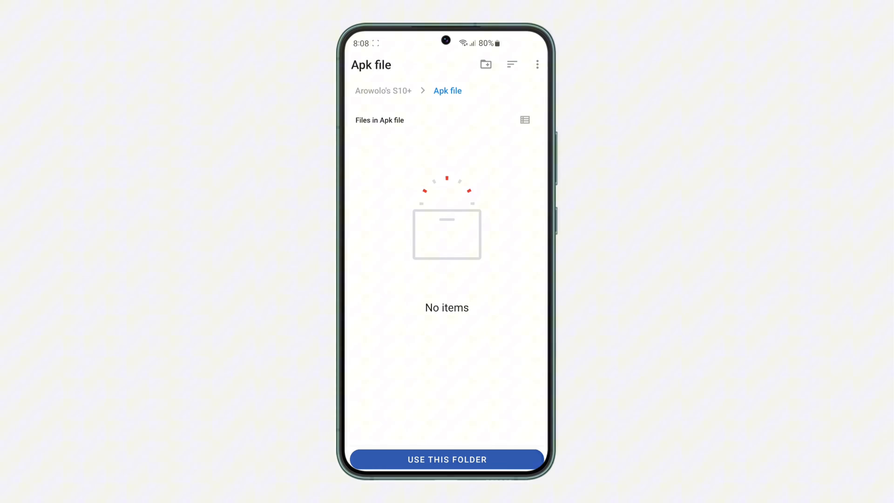
click(447, 459)
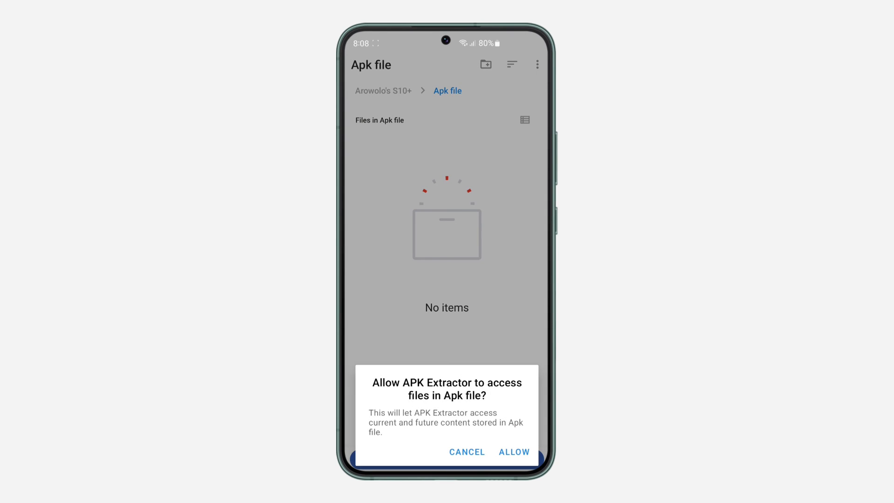
click(512, 451)
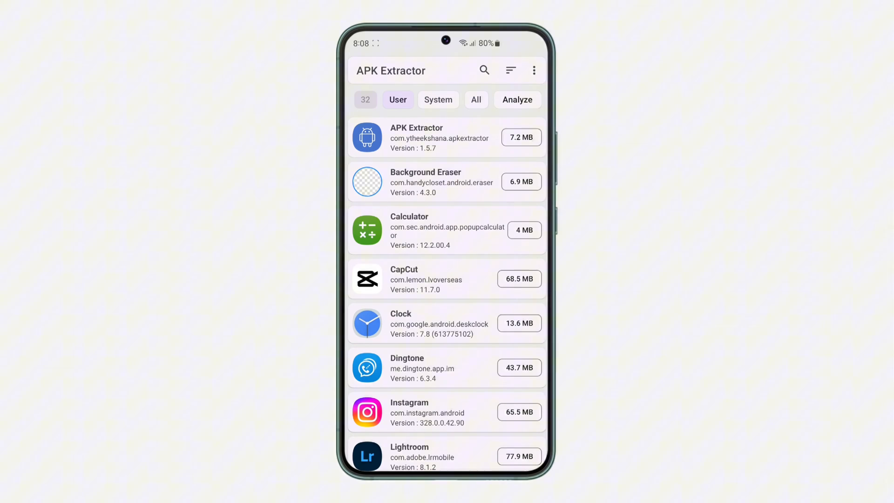
Scroll to WhatsApp, extract it as an APK, then return home.
scroll(down, 3)
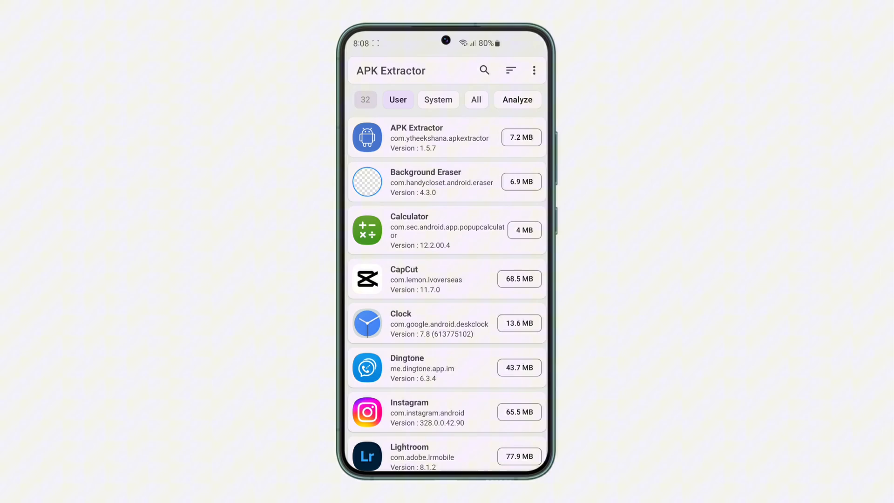
scroll(down, 3)
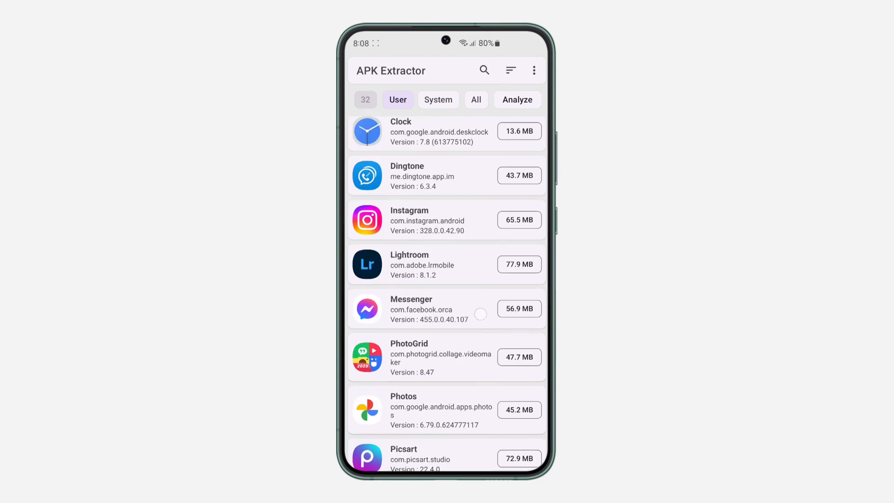
scroll(down, 3)
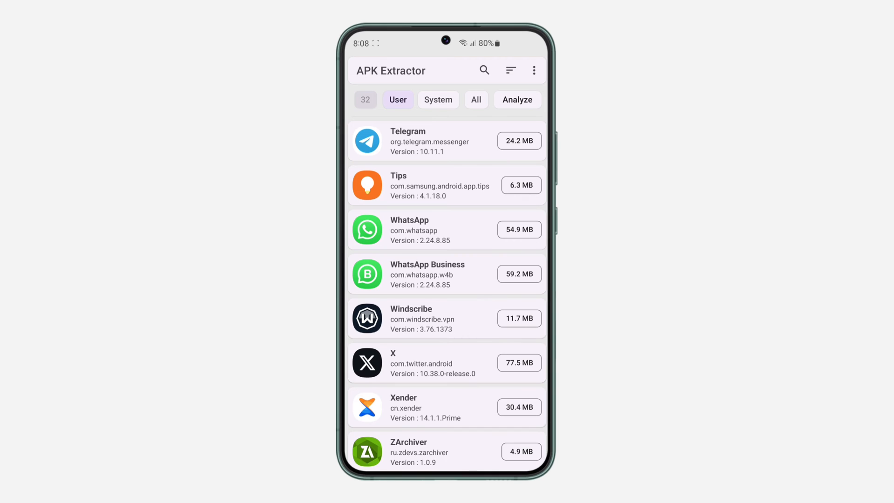
click(447, 229)
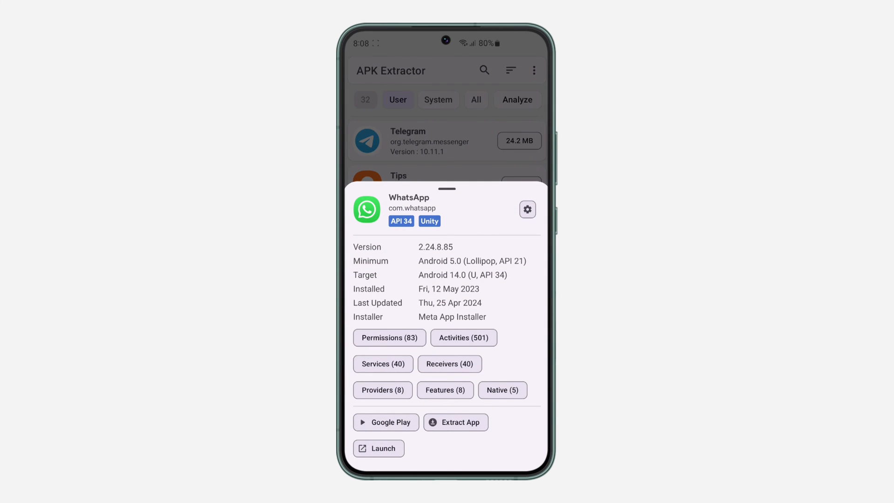
click(456, 421)
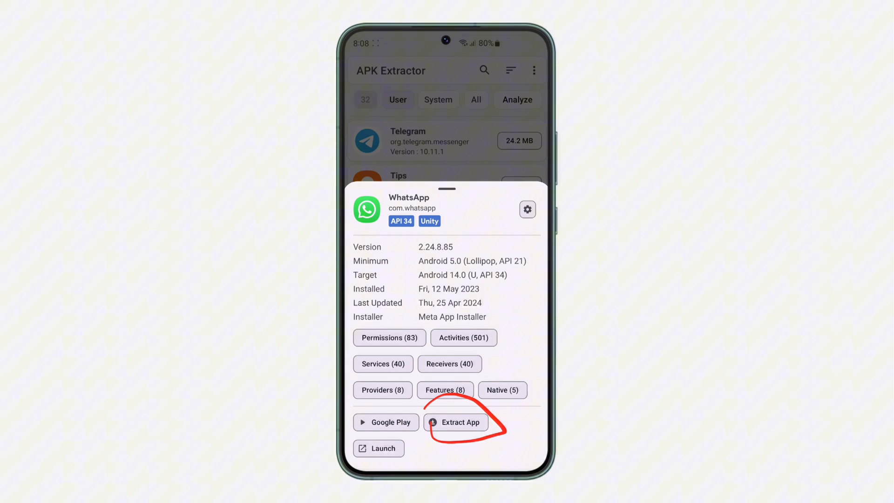
click(455, 422)
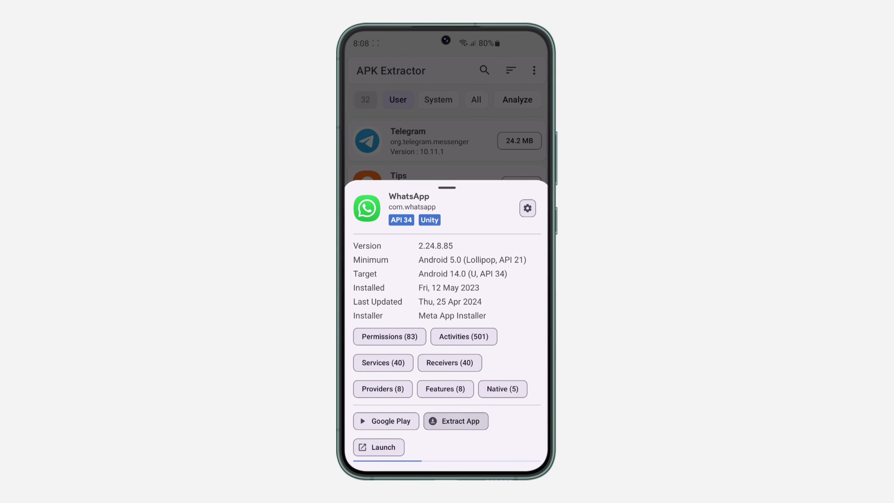
click(455, 421)
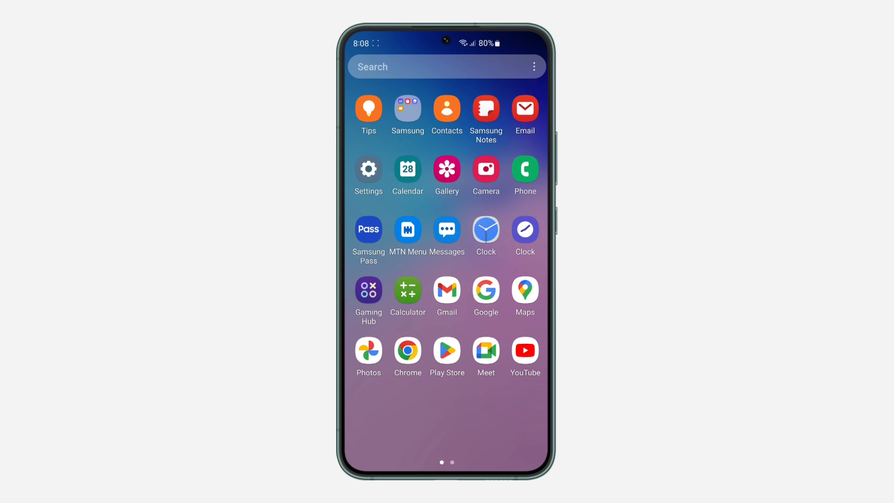
Launch My Files from the Samsung folder and bring up its file search.
click(407, 112)
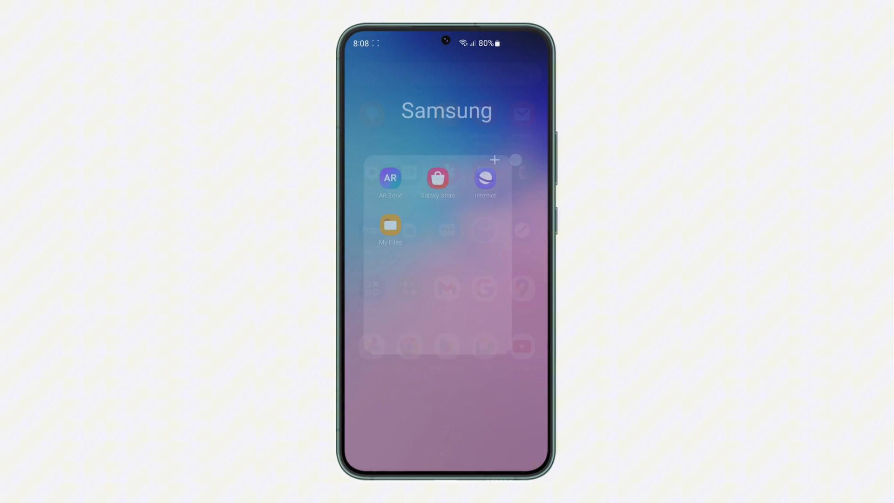
click(391, 224)
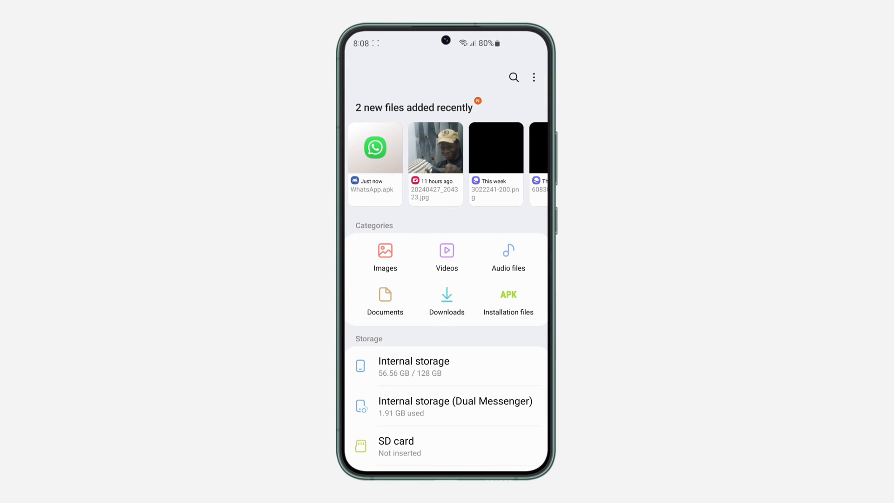
click(413, 360)
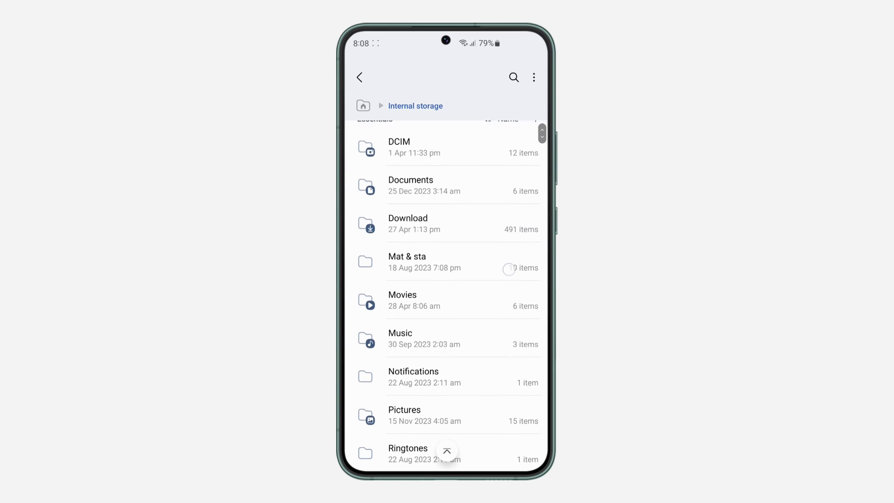
click(359, 77)
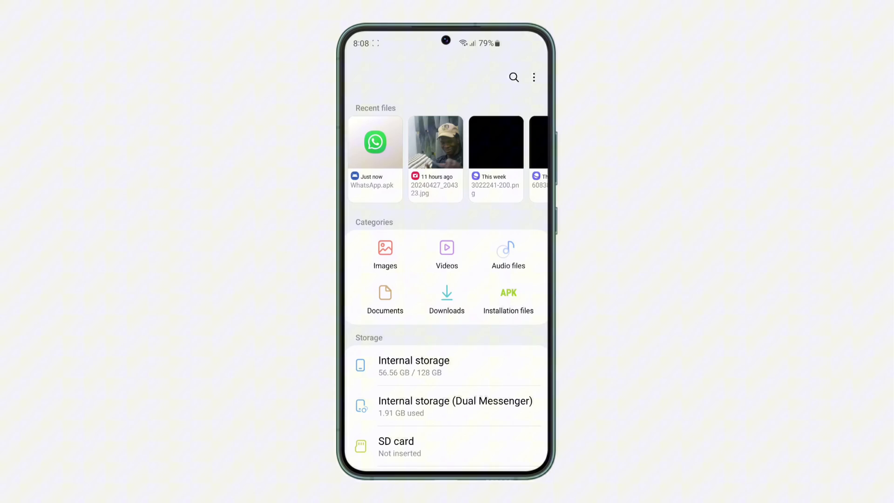
click(513, 77)
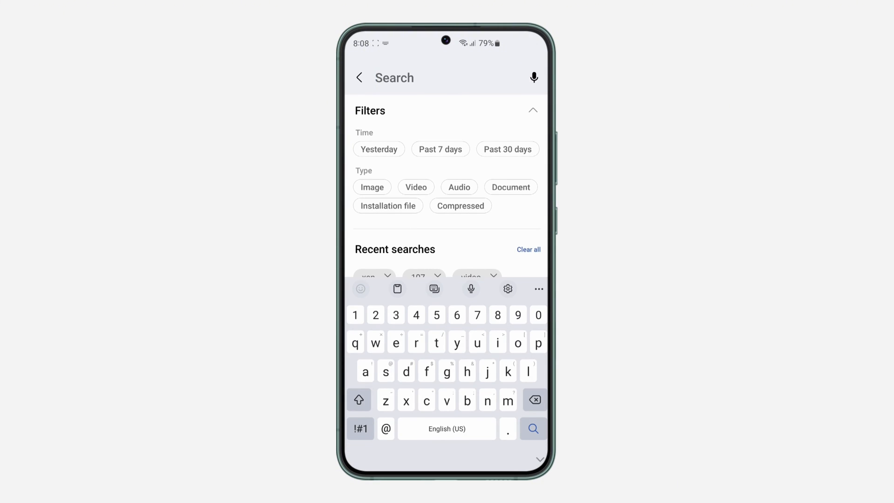
Search 'apk fil', enter the Apk file folder and open WhatsApp.apk.
text(apk)
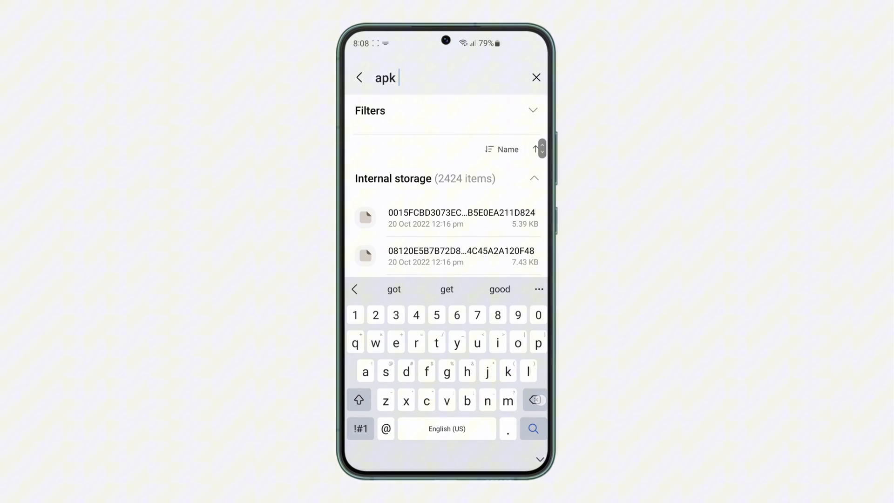
text(fil)
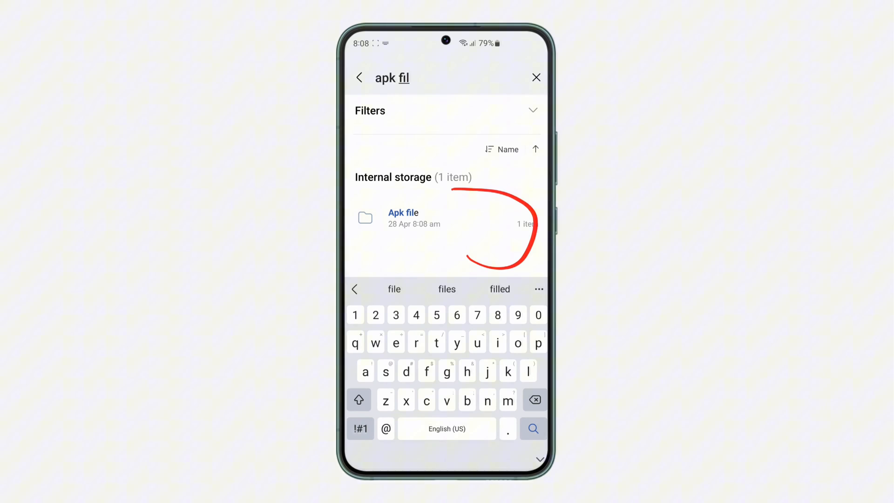
click(403, 218)
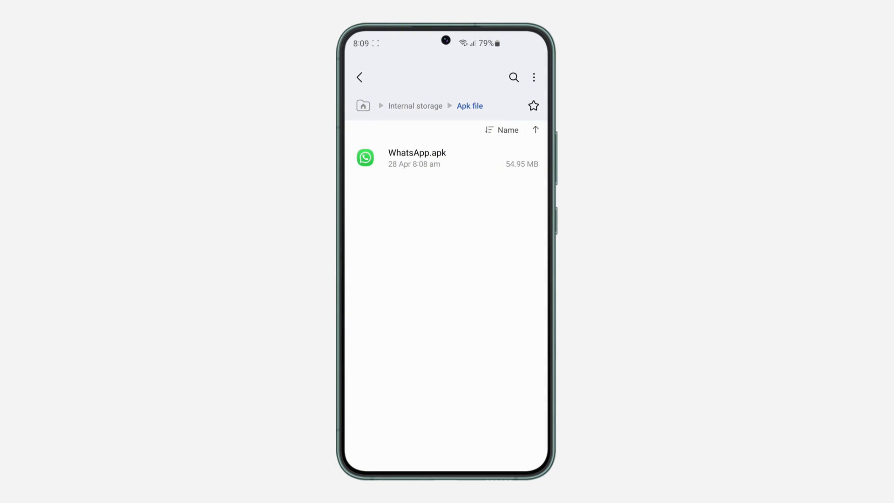
click(417, 158)
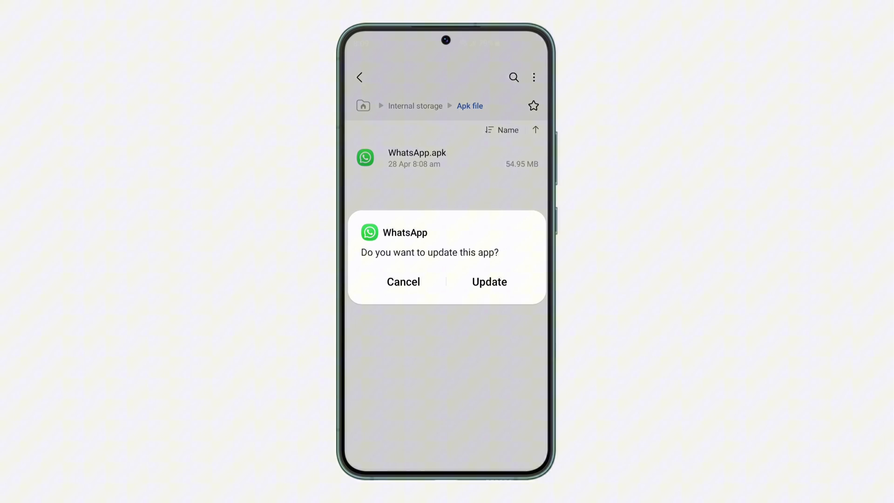